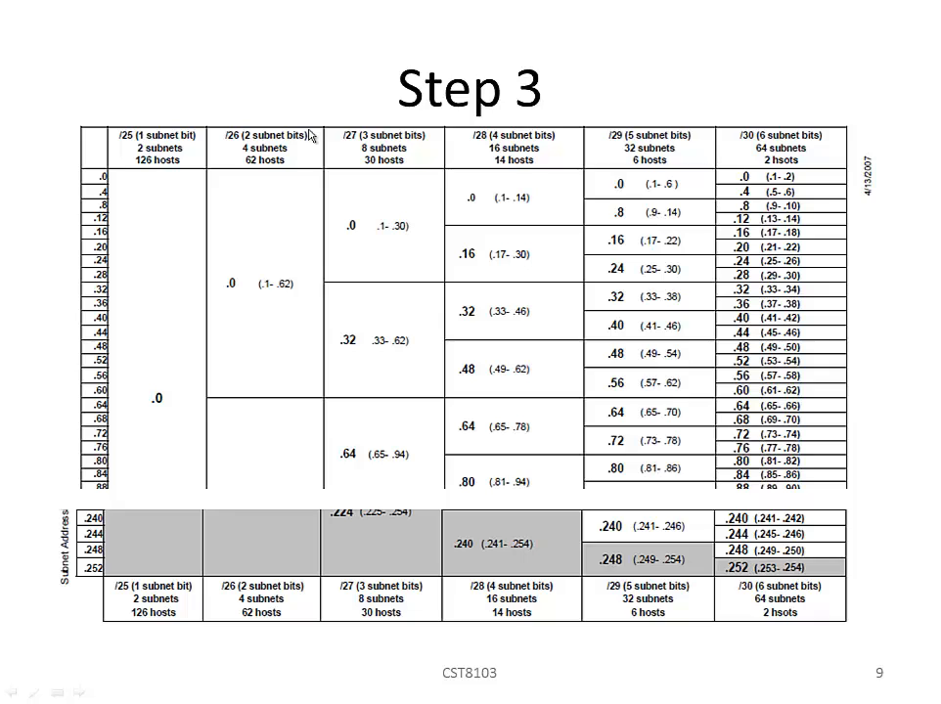
{"action": "mouse_move", "coordinate": [546, 212]}
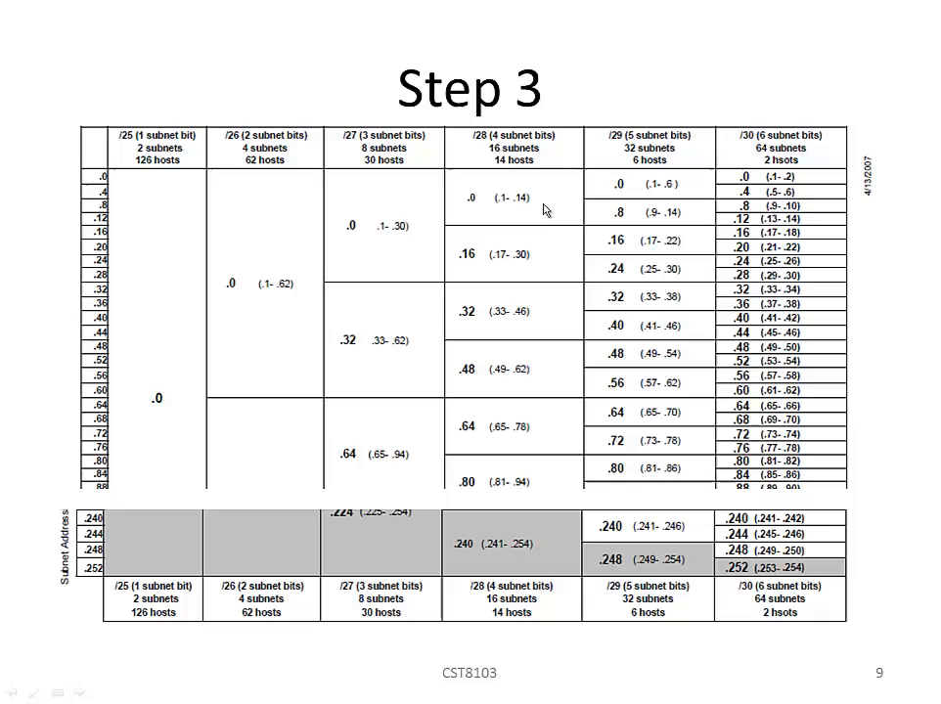
{"action": "mouse_move", "coordinate": [492, 191]}
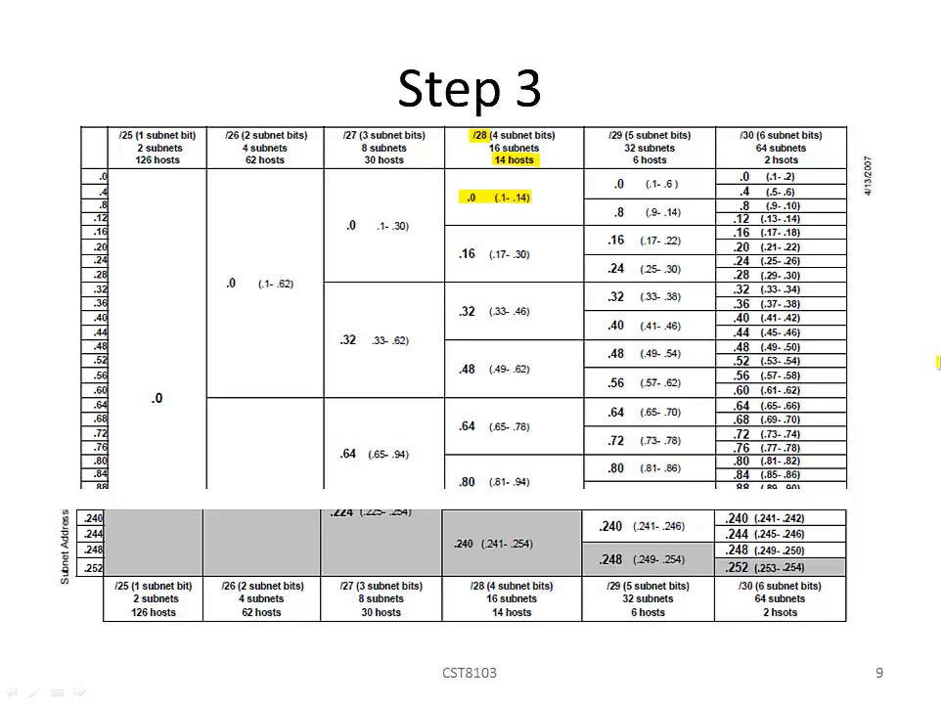
Advance the slide show to the Step 3 subnet chart
{"action": "key", "text": "Right"}
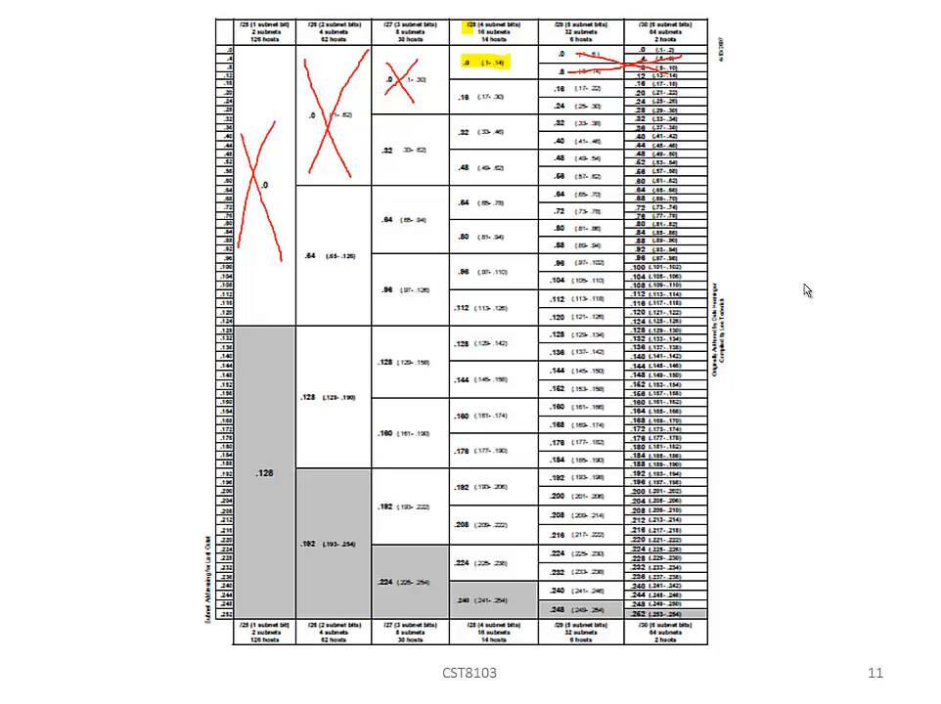
{"action": "mouse_move", "coordinate": [720, 173]}
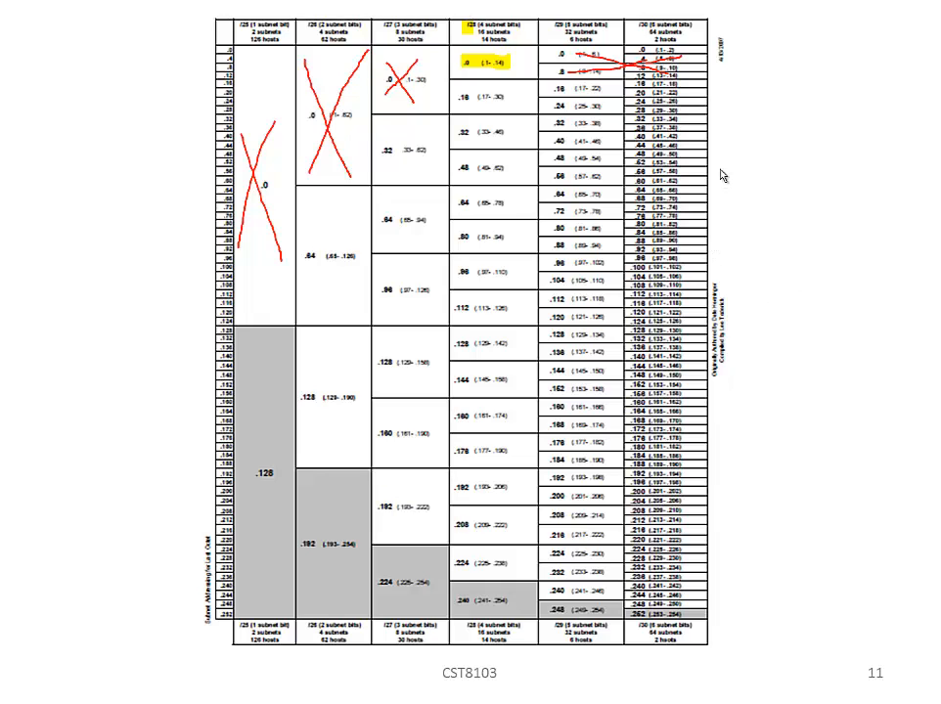
{"action": "mouse_move", "coordinate": [205, 142]}
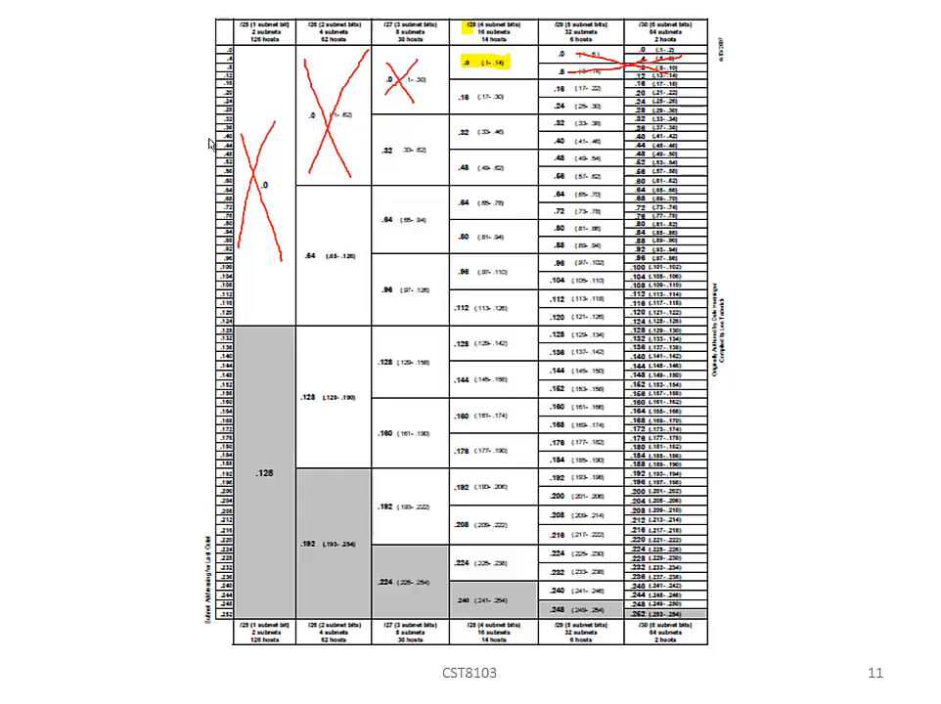
{"action": "mouse_move", "coordinate": [276, 185]}
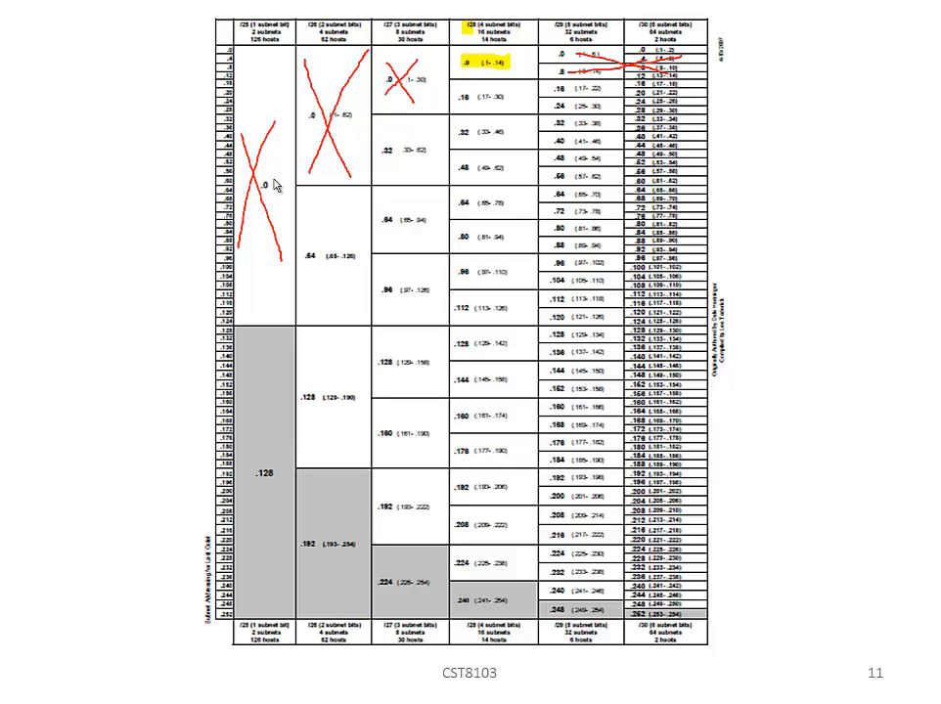
{"action": "mouse_move", "coordinate": [415, 94]}
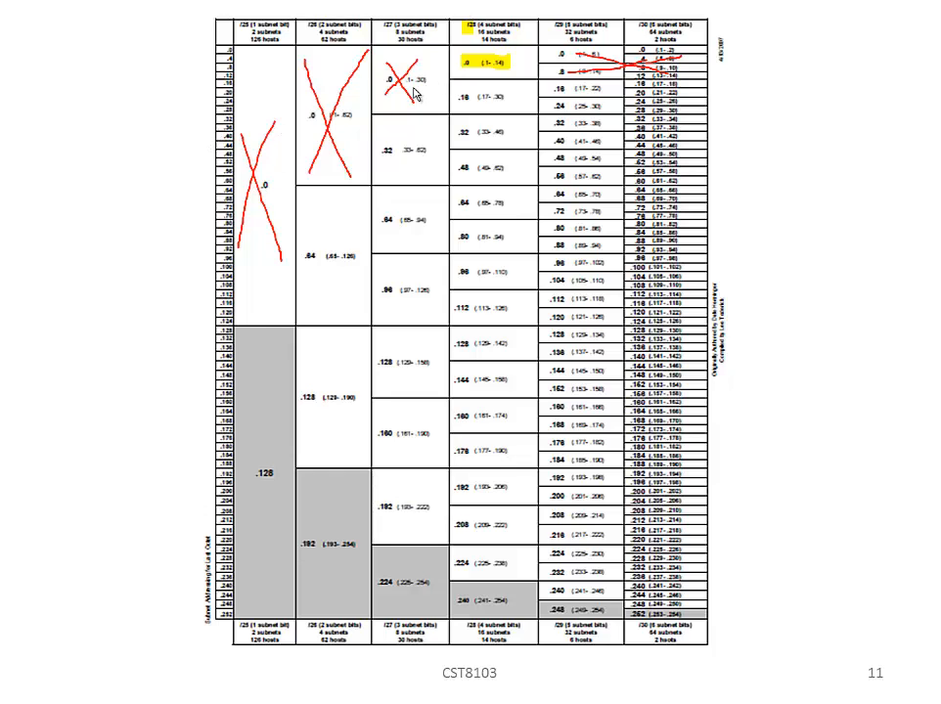
{"action": "mouse_move", "coordinate": [518, 68]}
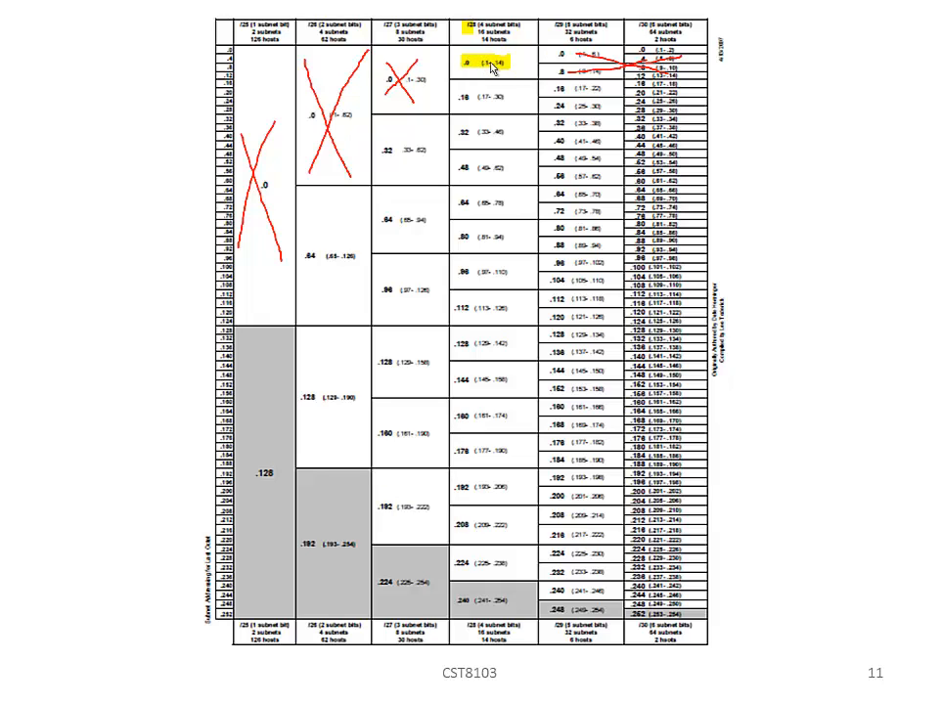
{"action": "mouse_move", "coordinate": [440, 114]}
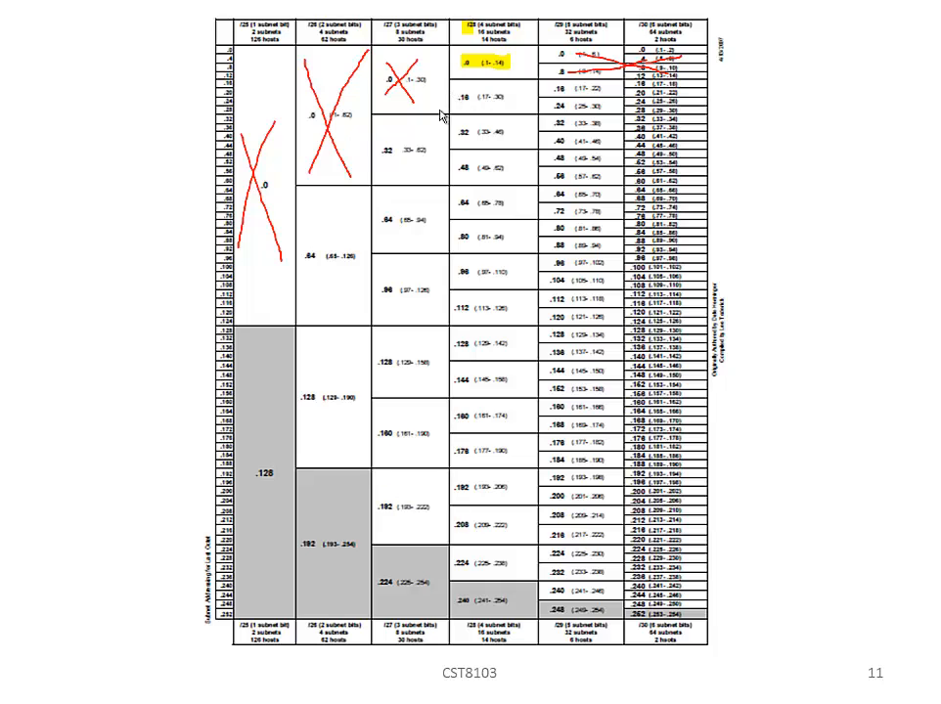
{"action": "mouse_move", "coordinate": [511, 142]}
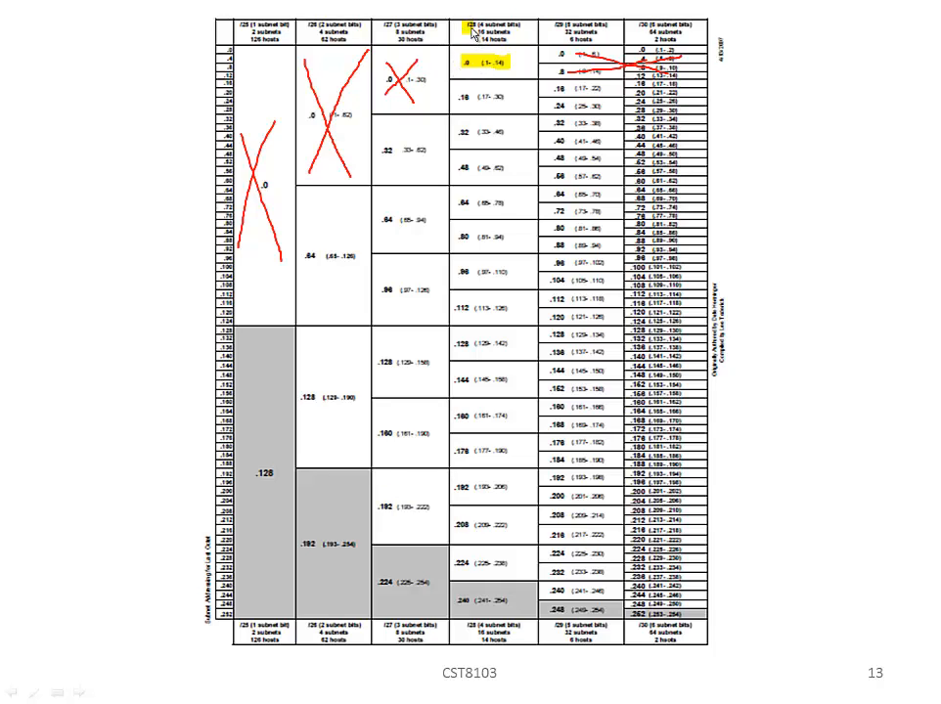
{"action": "mouse_move", "coordinate": [479, 47]}
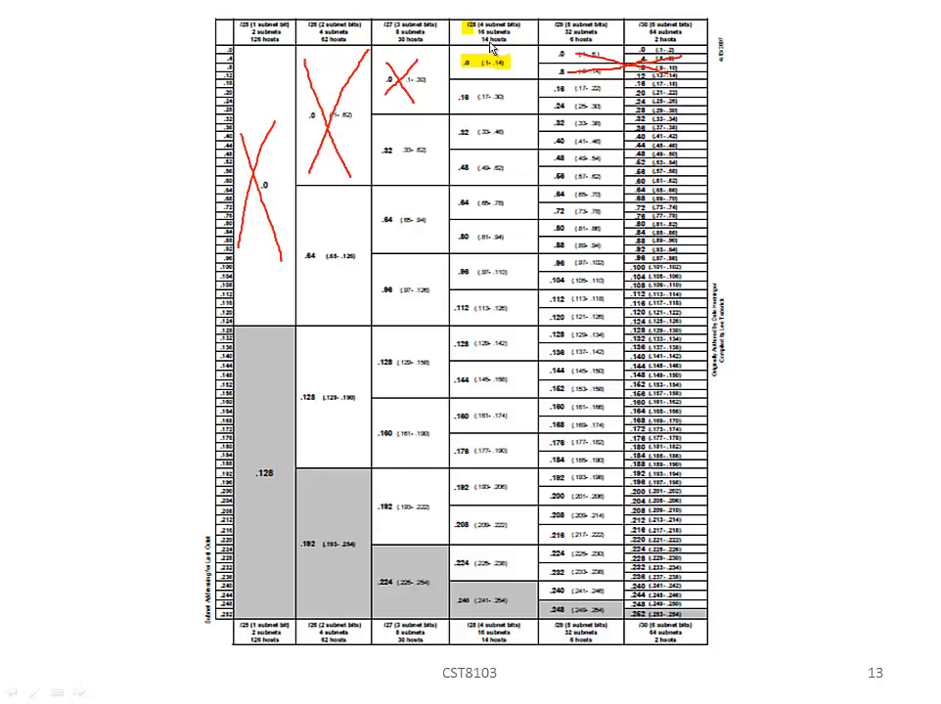
{"action": "mouse_move", "coordinate": [487, 103]}
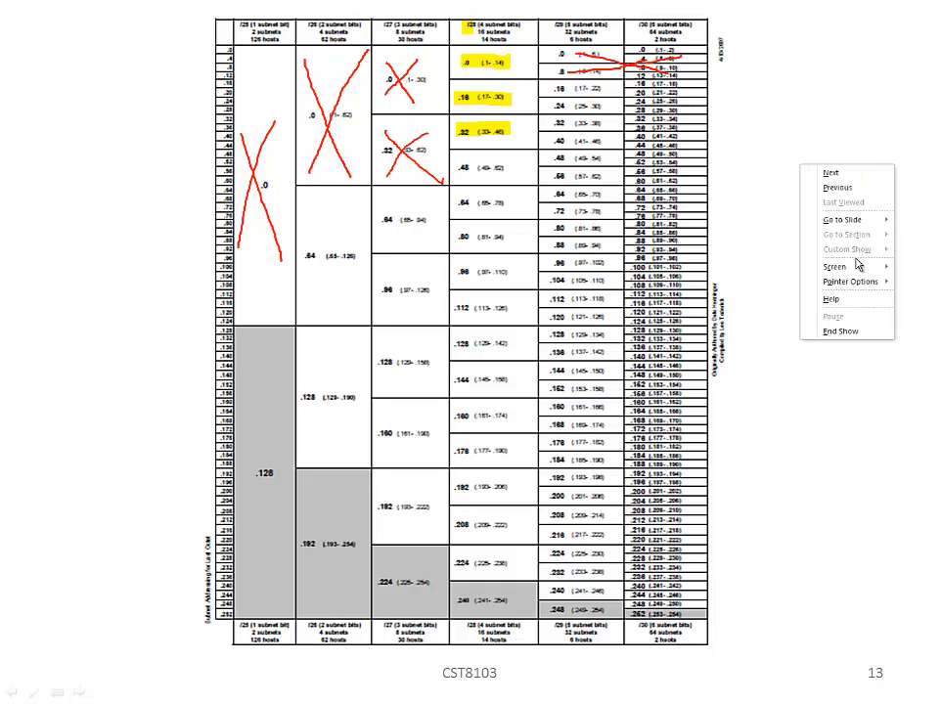
{"action": "left_click", "coordinate": [850, 282]}
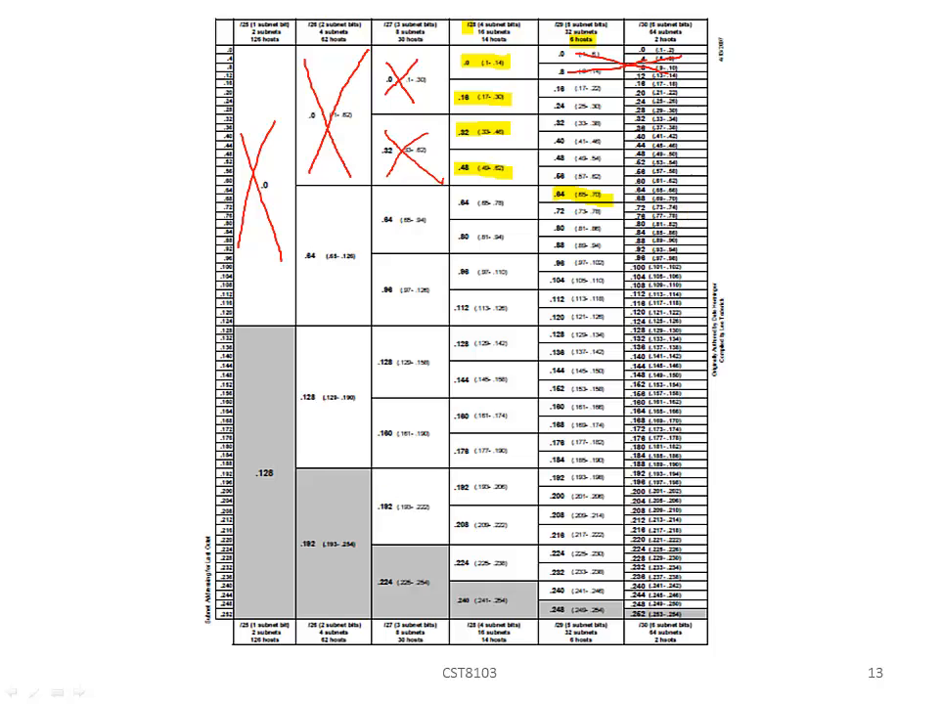
{"action": "mouse_move", "coordinate": [343, 222]}
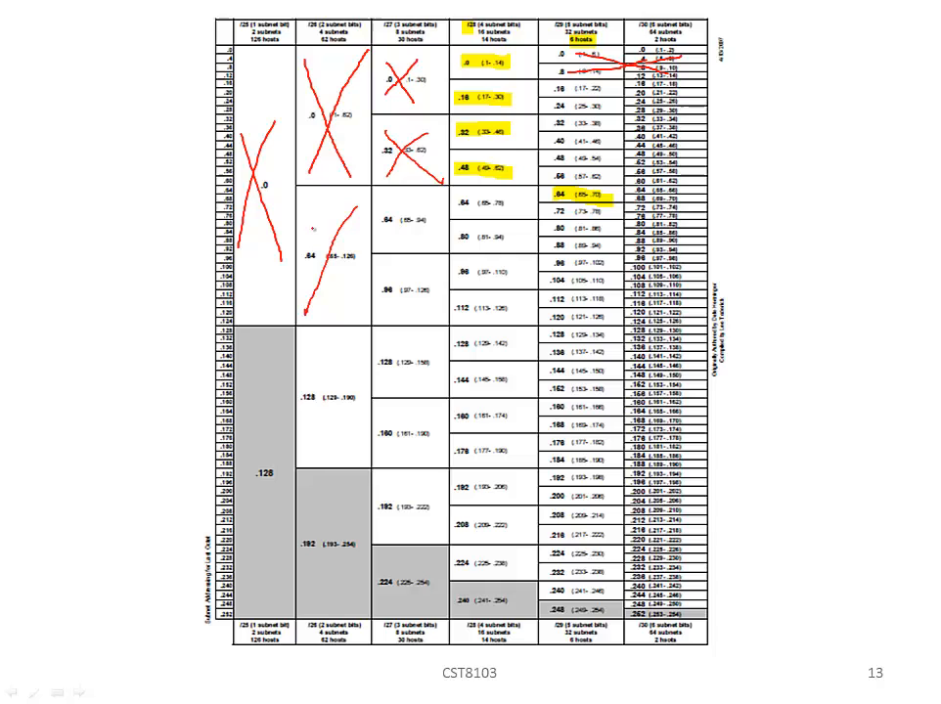
Draw a red pen stroke across the /26 .64 block
{"action": "left_click_drag", "start_coordinate": [313, 218], "coordinate": [355, 309]}
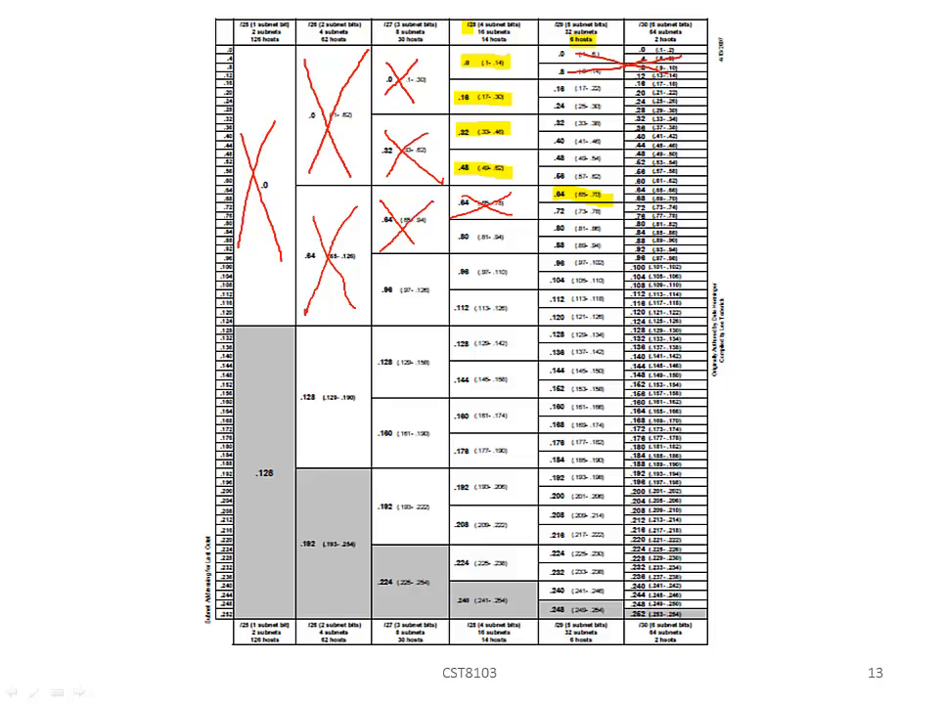
{"action": "mouse_move", "coordinate": [859, 305]}
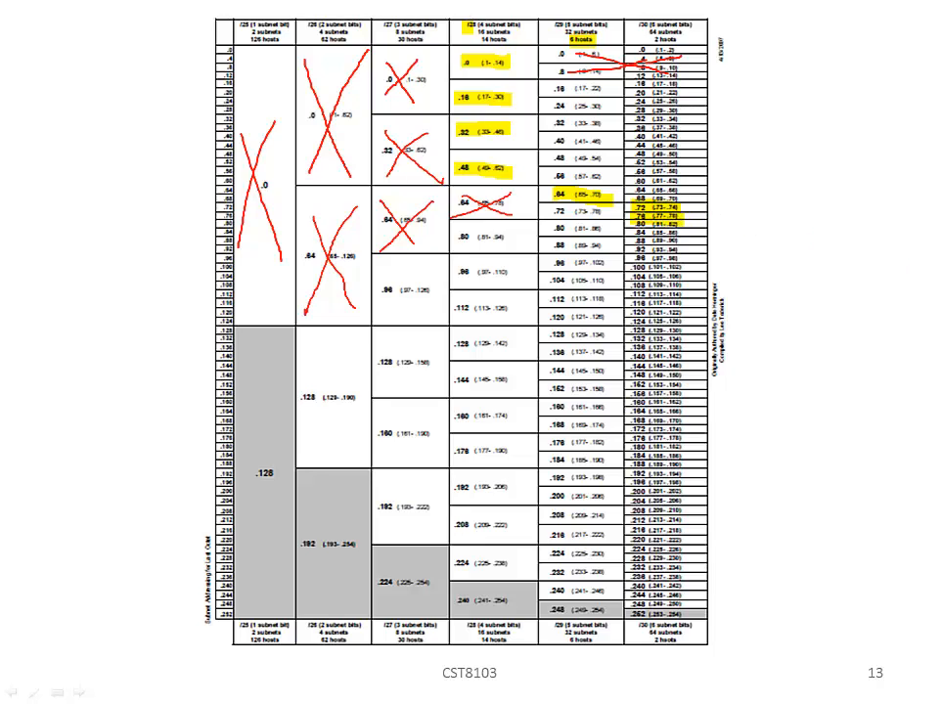
{"action": "mouse_move", "coordinate": [529, 148]}
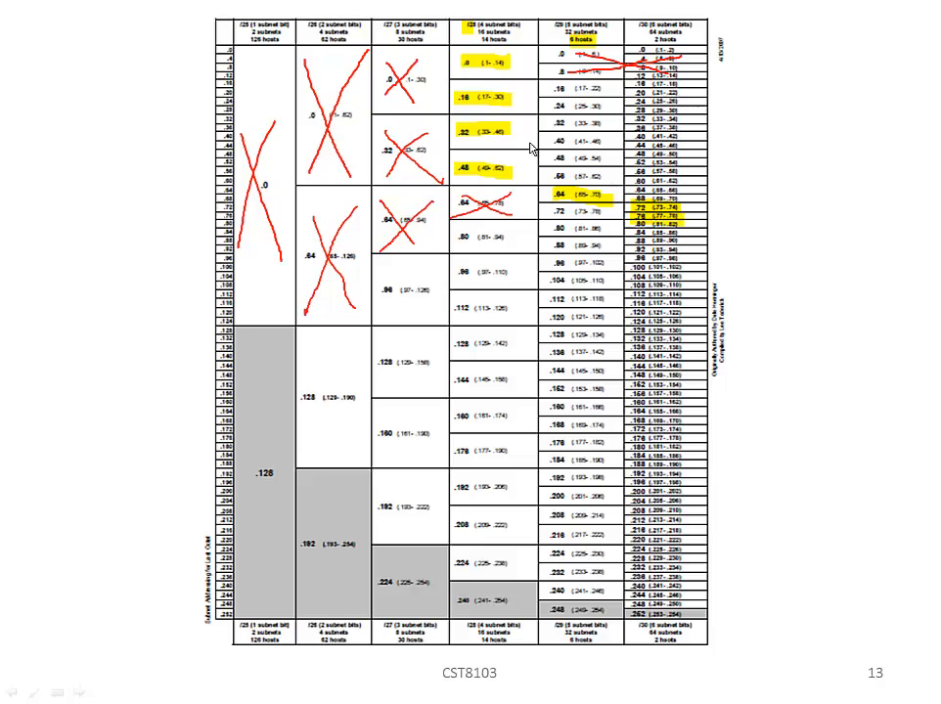
{"action": "mouse_move", "coordinate": [544, 165]}
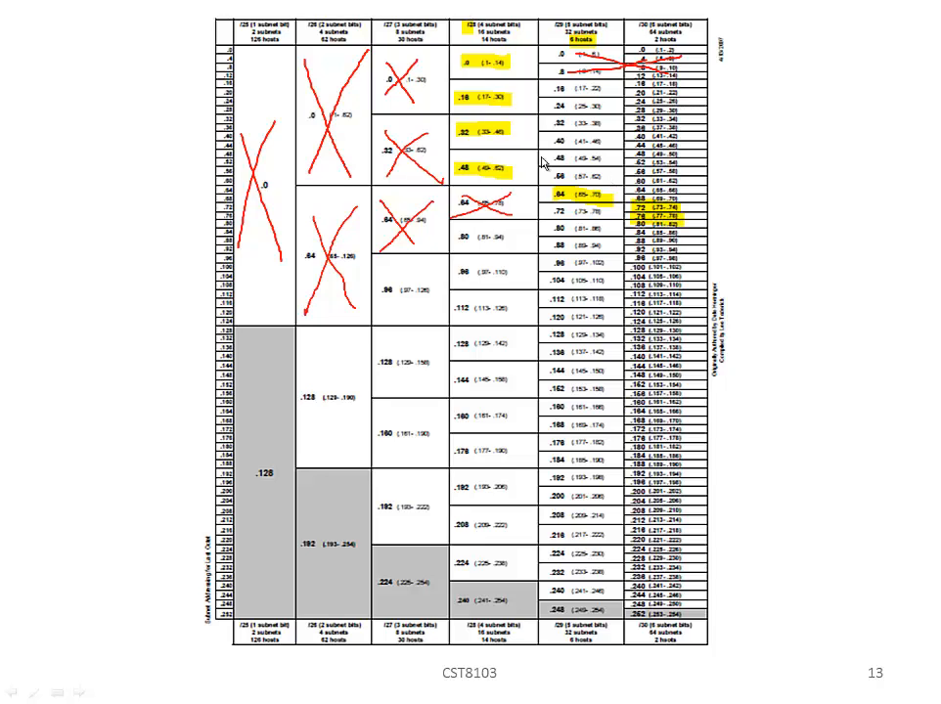
{"action": "mouse_move", "coordinate": [560, 200]}
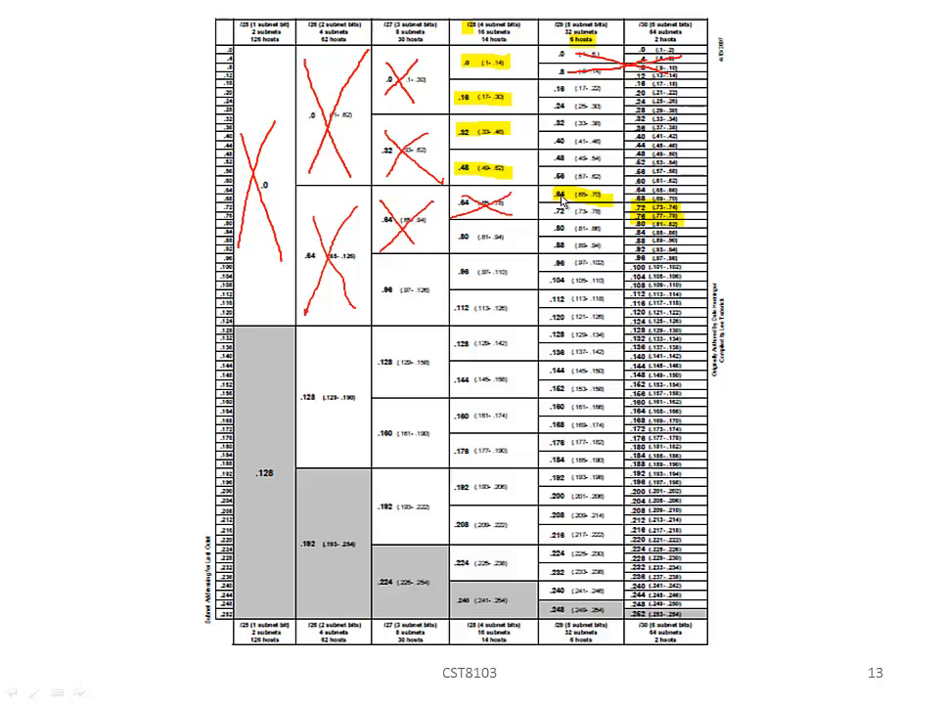
{"action": "mouse_move", "coordinate": [600, 275]}
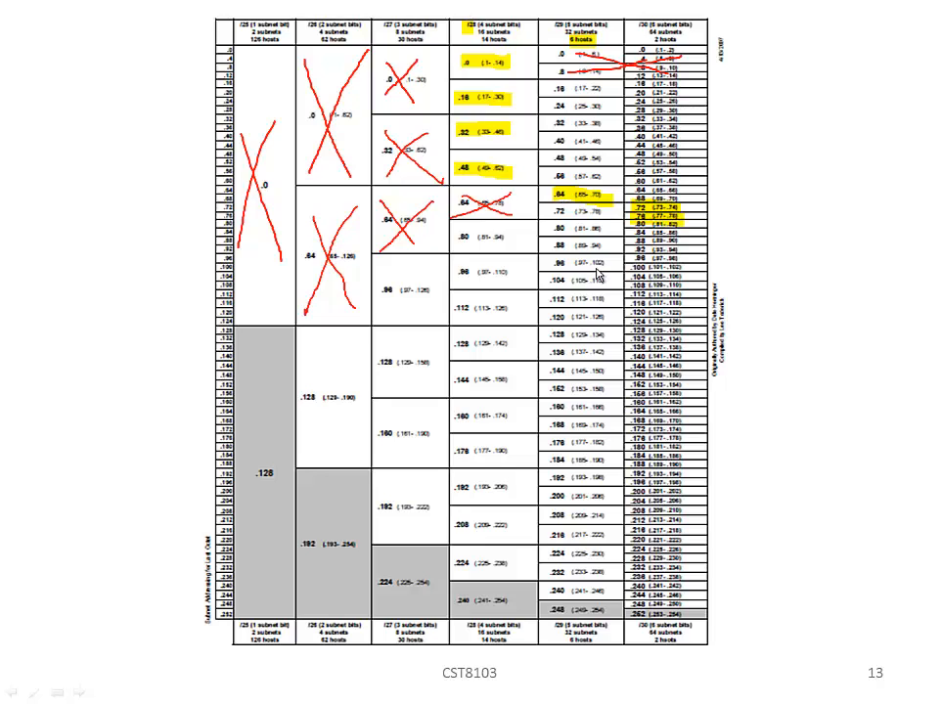
{"action": "mouse_move", "coordinate": [750, 130]}
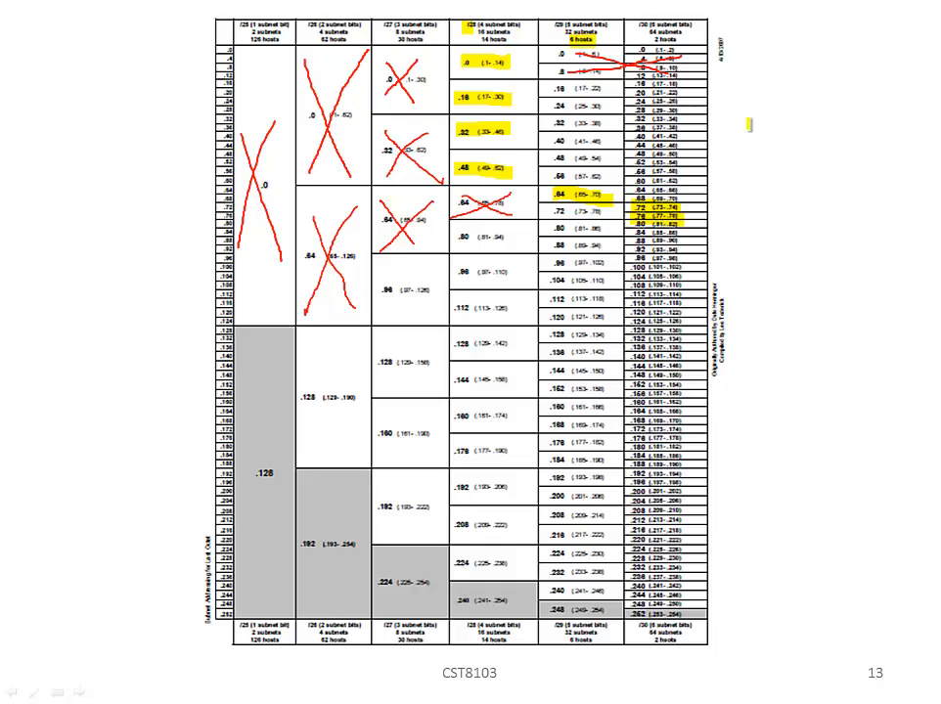
Bring up the slide show right-click menu to change the pointer
{"action": "right_click", "coordinate": [793, 161]}
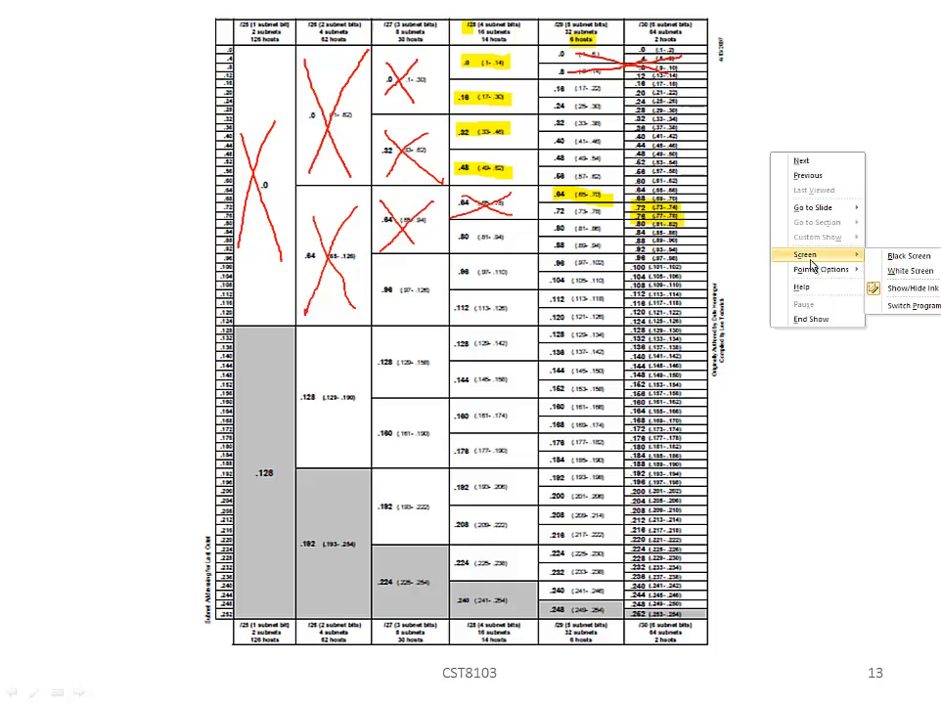
Choose an entry from the slide show right-click menu
{"action": "left_click", "coordinate": [813, 206]}
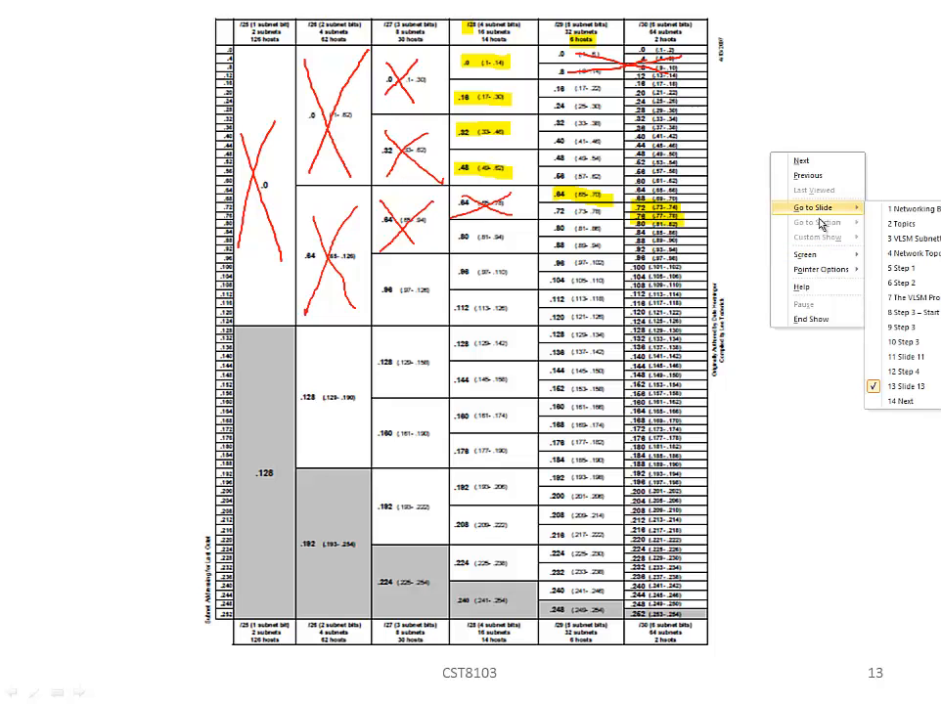
{"action": "mouse_move", "coordinate": [822, 270]}
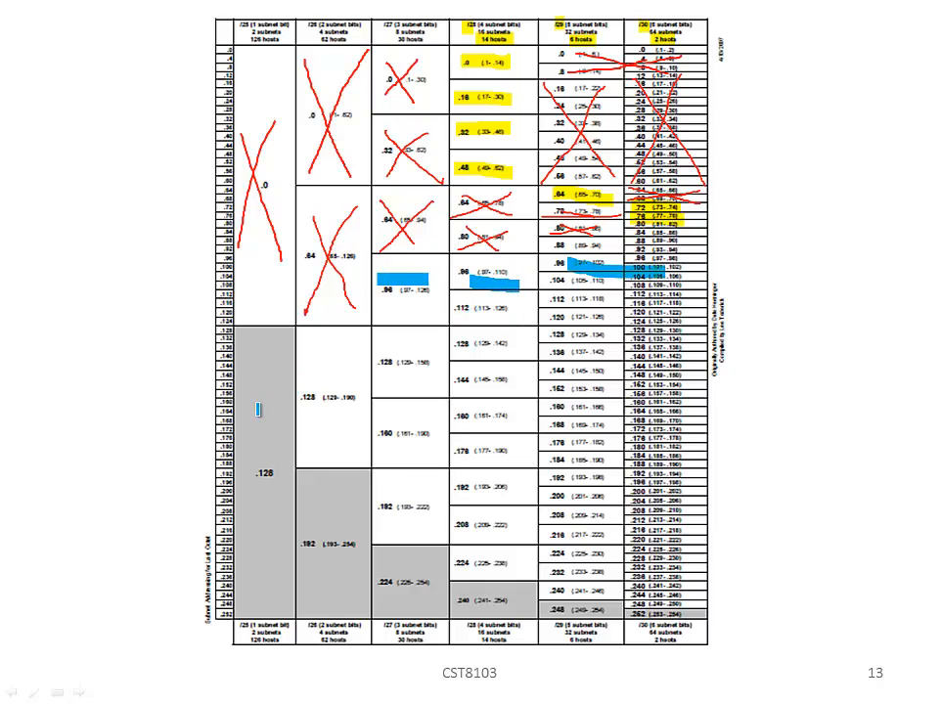
Draw a blue highlighter line across an available block on the chart
{"action": "left_click_drag", "start_coordinate": [255, 411], "coordinate": [636, 399]}
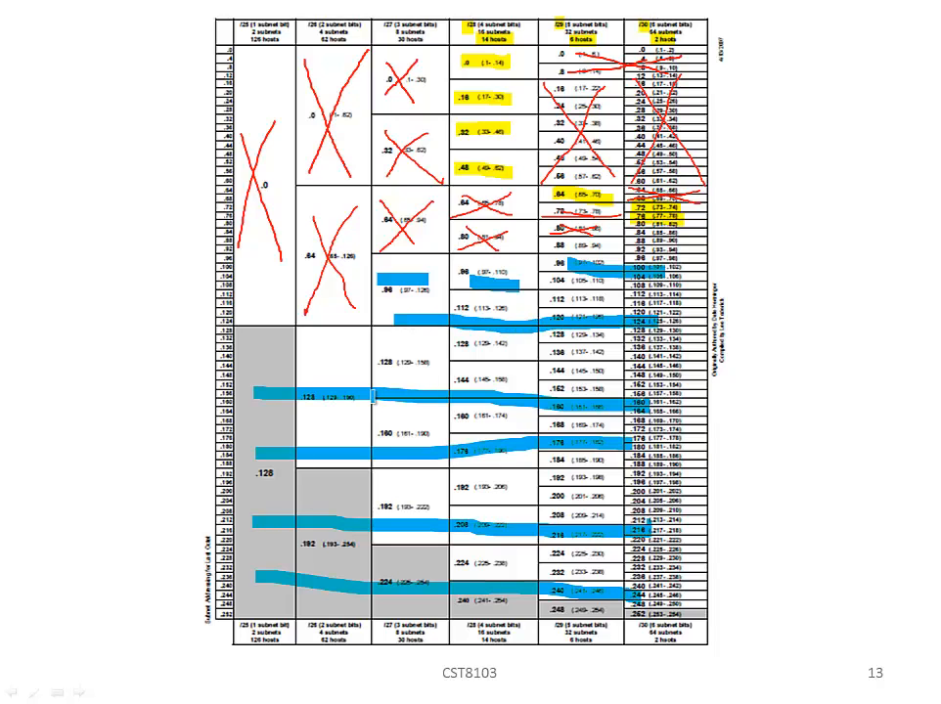
{"action": "mouse_move", "coordinate": [810, 304]}
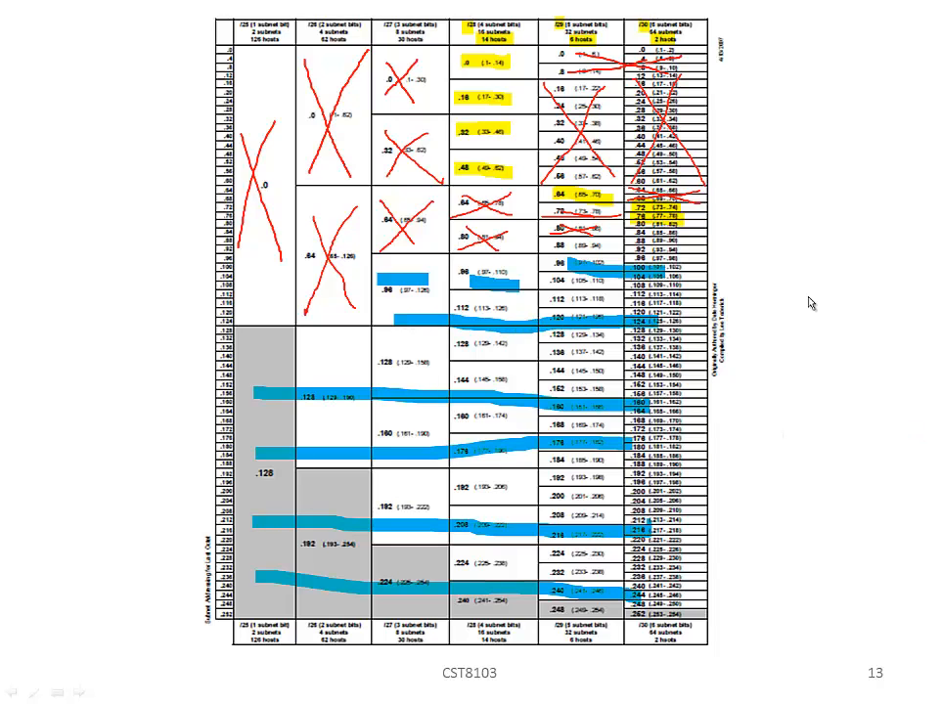
{"action": "mouse_move", "coordinate": [330, 101]}
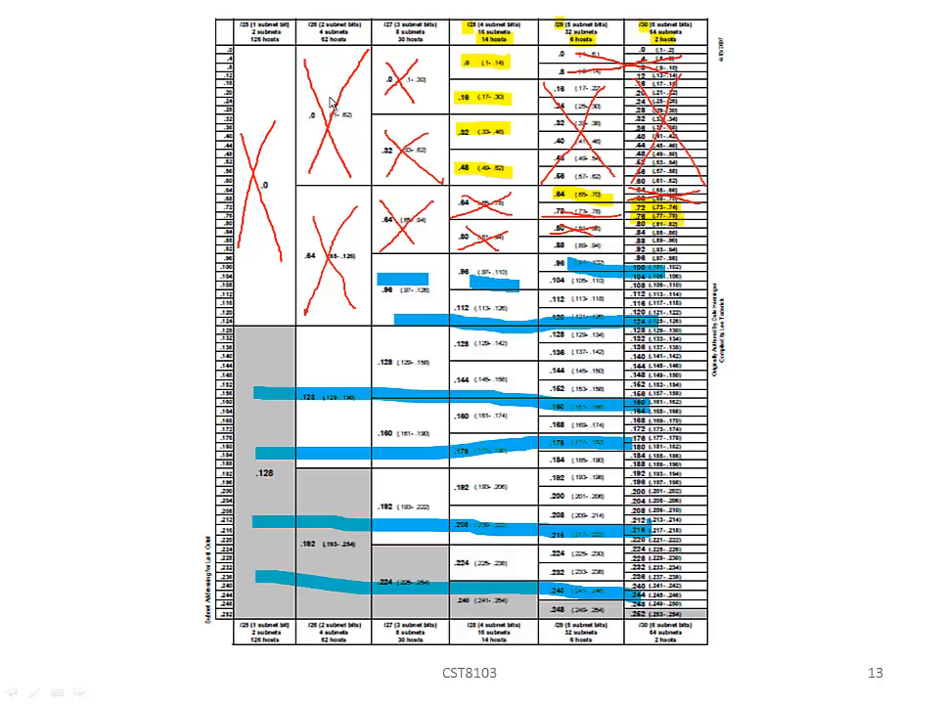
{"action": "mouse_move", "coordinate": [321, 145]}
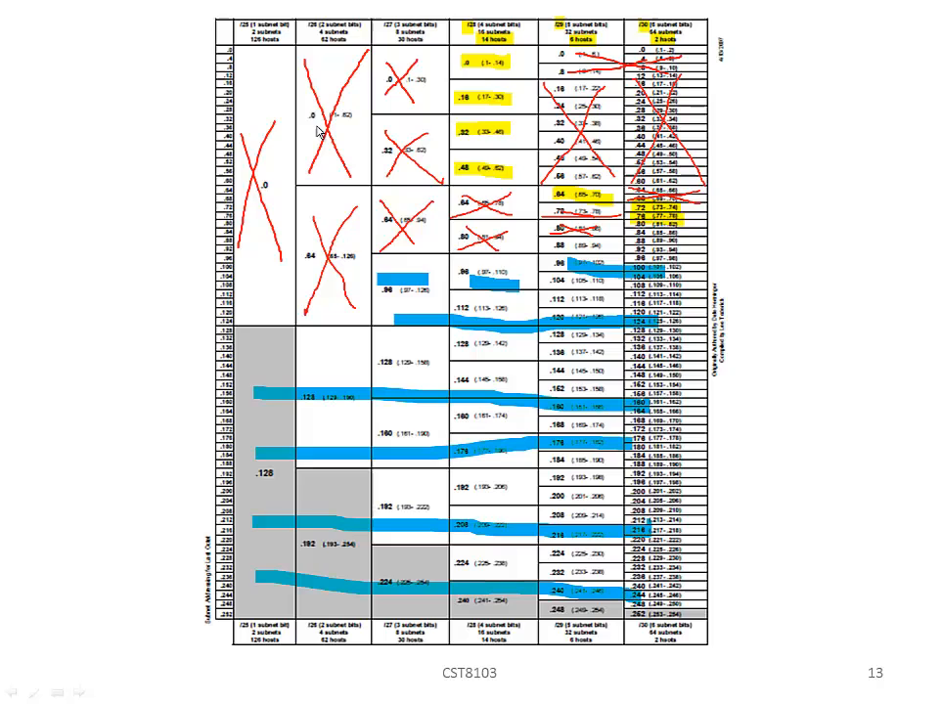
{"action": "mouse_move", "coordinate": [499, 101]}
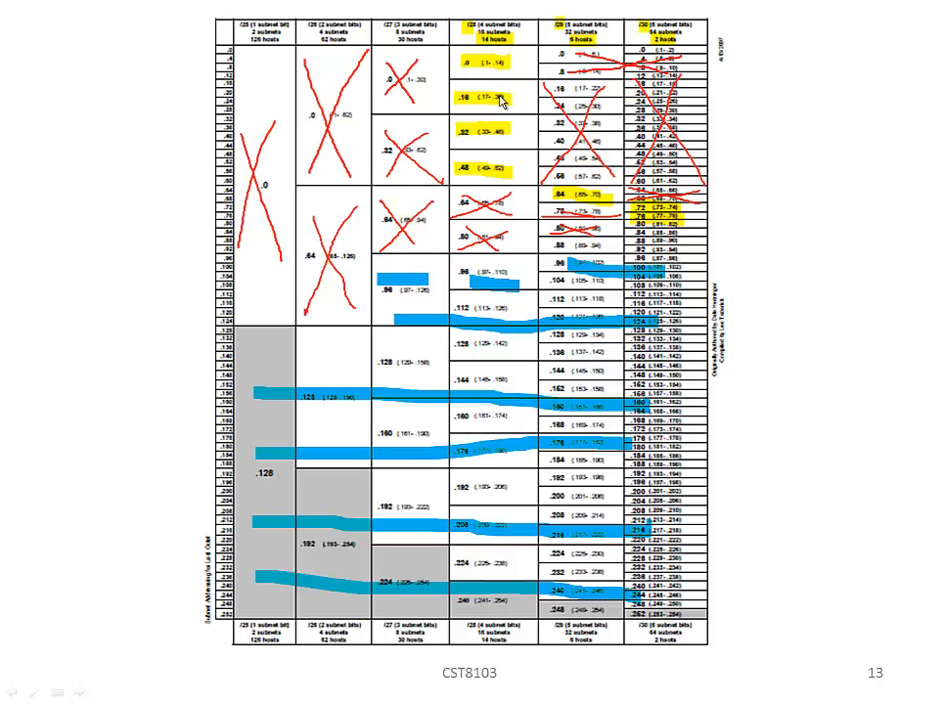
{"action": "mouse_move", "coordinate": [500, 103]}
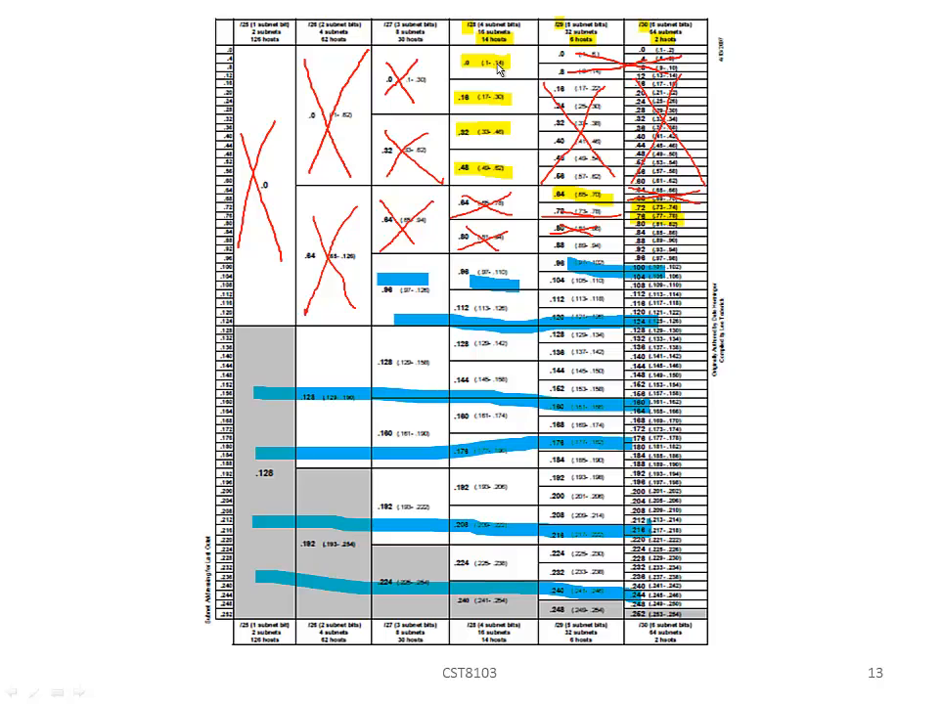
{"action": "mouse_move", "coordinate": [573, 191]}
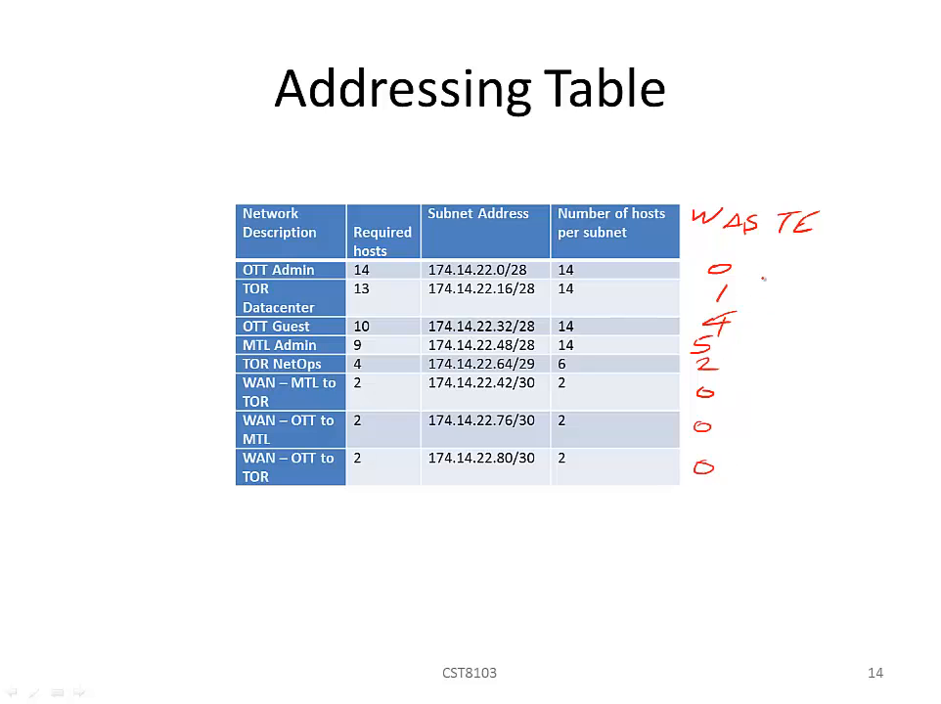
Draw red brackets beside all waste values and the three zero-waste WAN rows
{"action": "left_click_drag", "start_coordinate": [772, 260], "coordinate": [660, 531]}
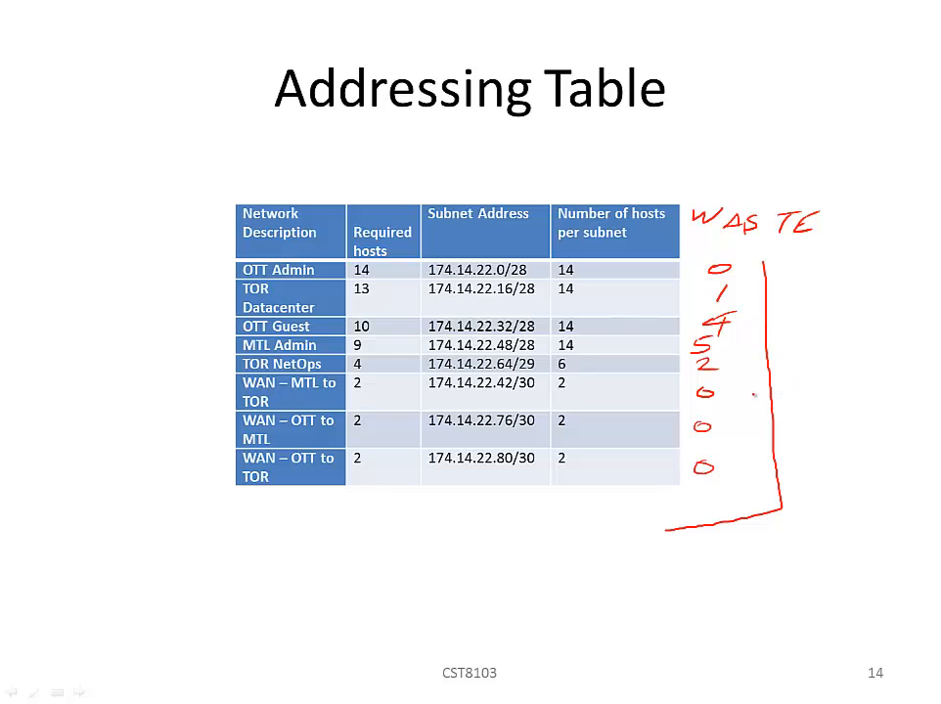
{"action": "left_click_drag", "start_coordinate": [736, 396], "coordinate": [741, 480]}
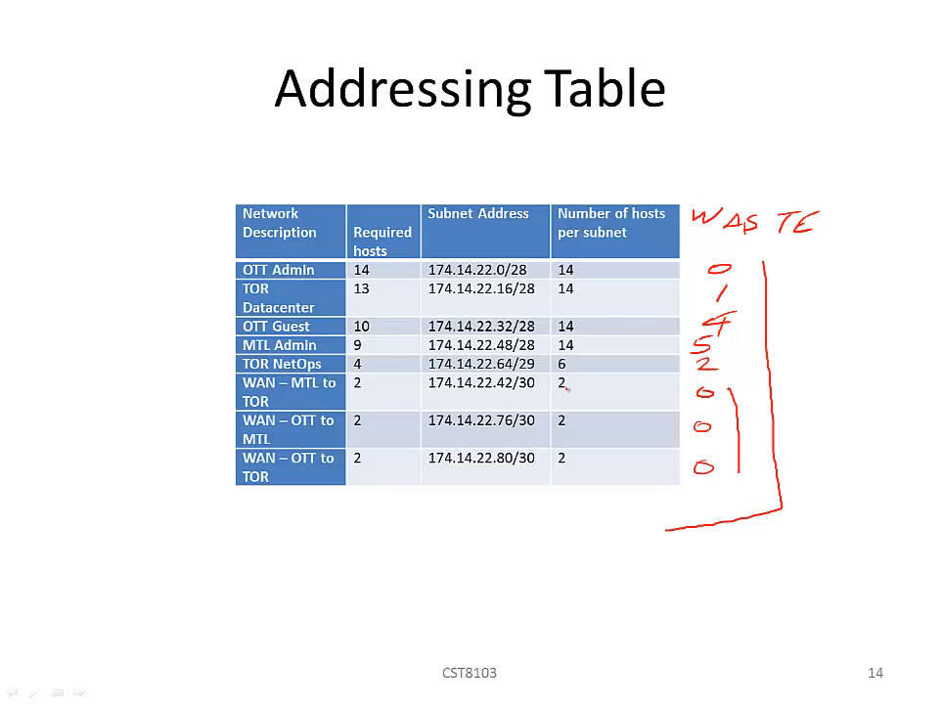